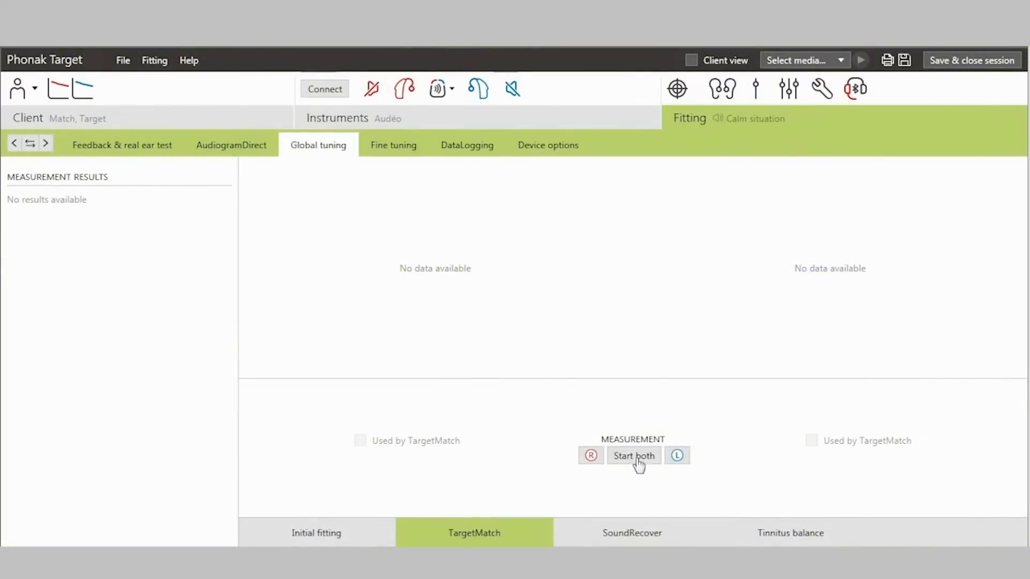
mouse_move(640, 479)
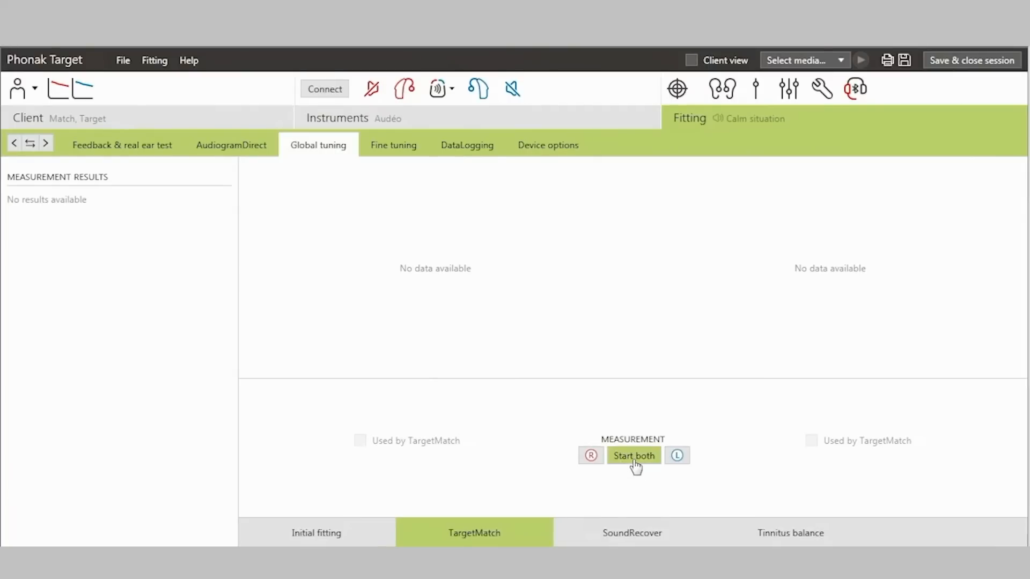
Step: Start TargetMatch for both ears and choose REM with new real ear data
left_click(633, 455)
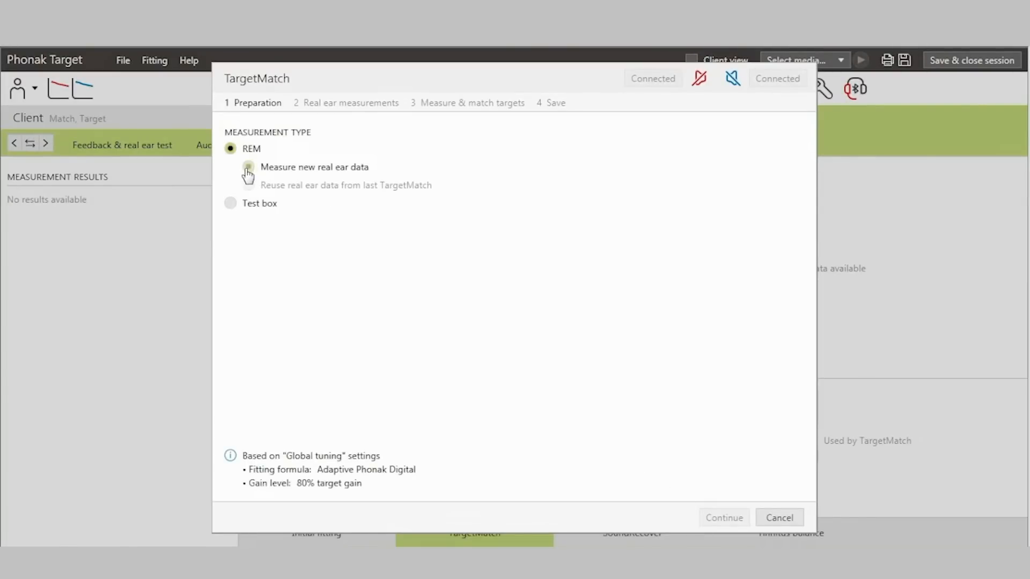
left_click(248, 167)
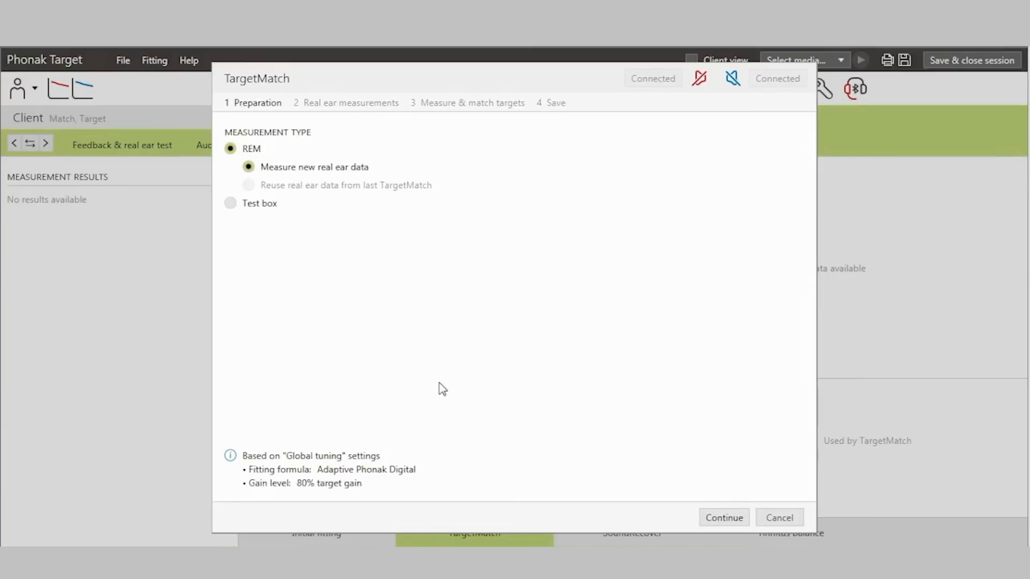
mouse_move(724, 517)
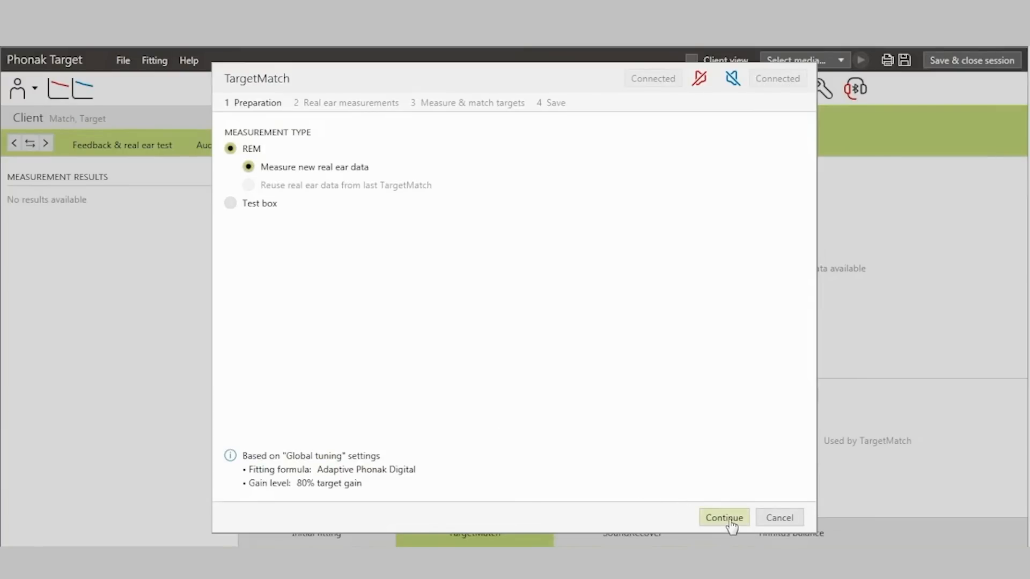
Step: Launch OTOsuite and run probe tube calibration to success at 65 and 64 dB
left_click(724, 517)
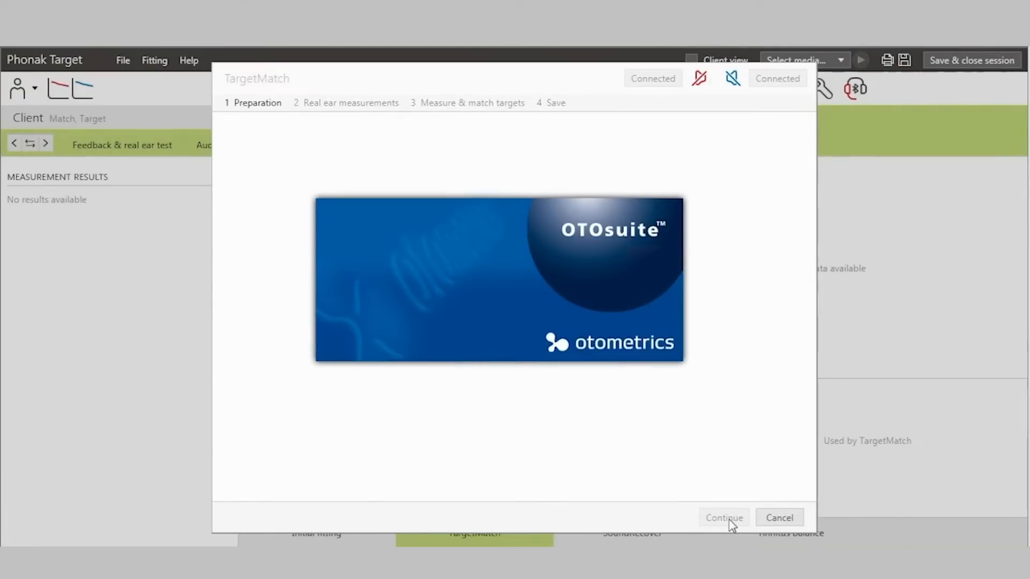
left_click(724, 517)
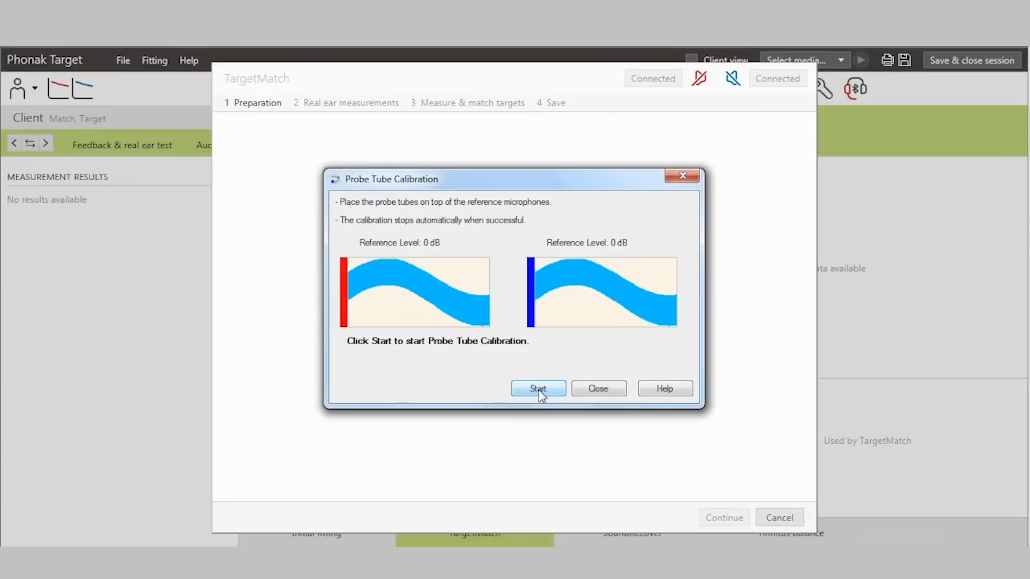
left_click(538, 389)
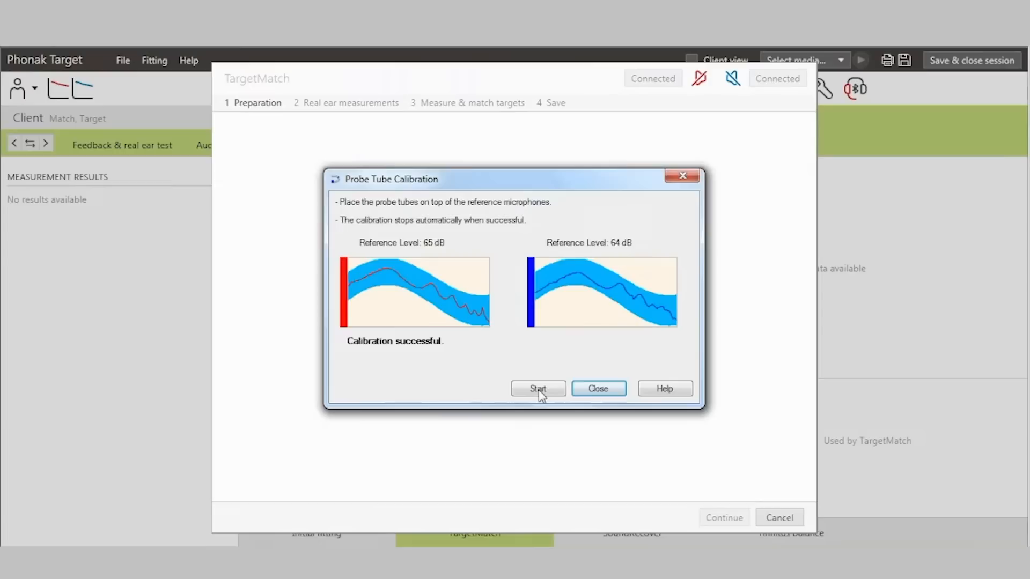
mouse_move(598, 388)
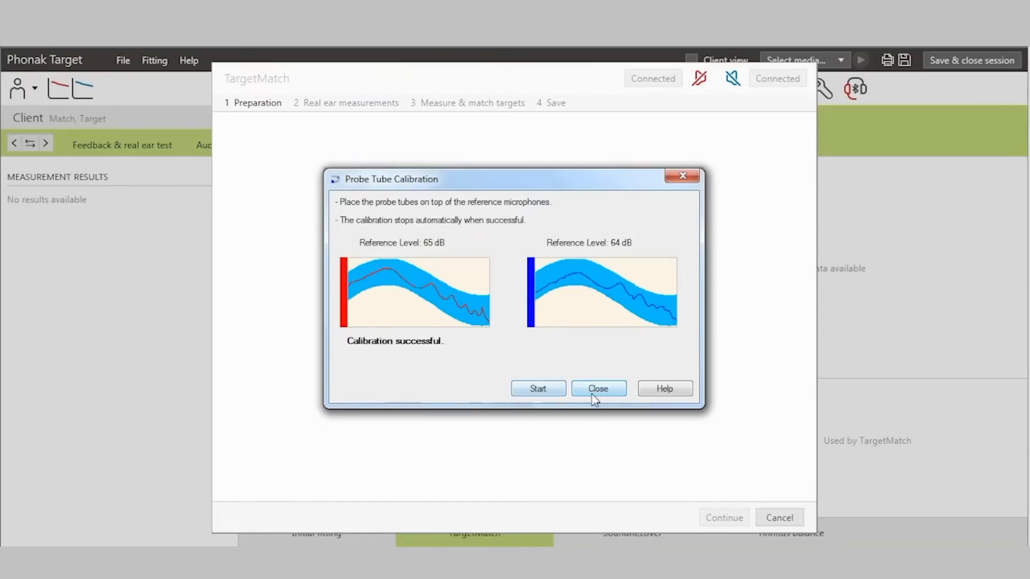
Step: Close calibration and continue past the REUG preparation checklist to real ear measurements
left_click(598, 388)
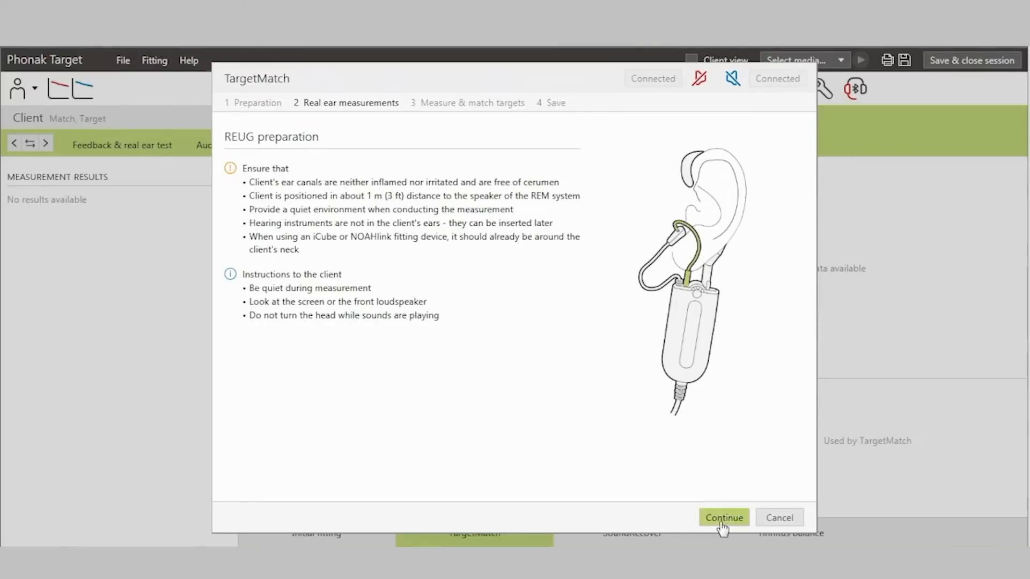
left_click(723, 517)
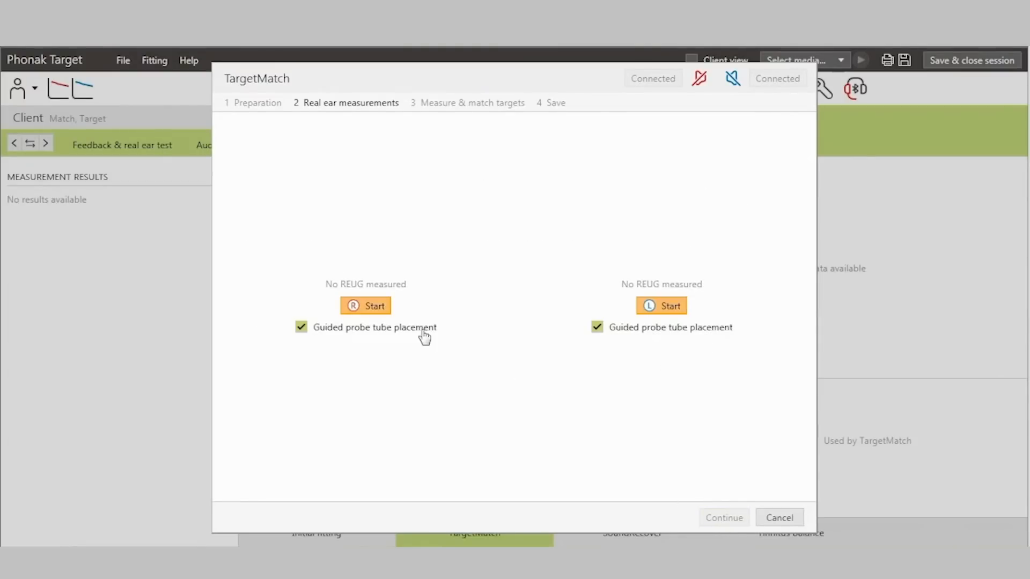
Step: Begin the right-ear REUG measurement, showing probe tip placement guidance
left_click(365, 306)
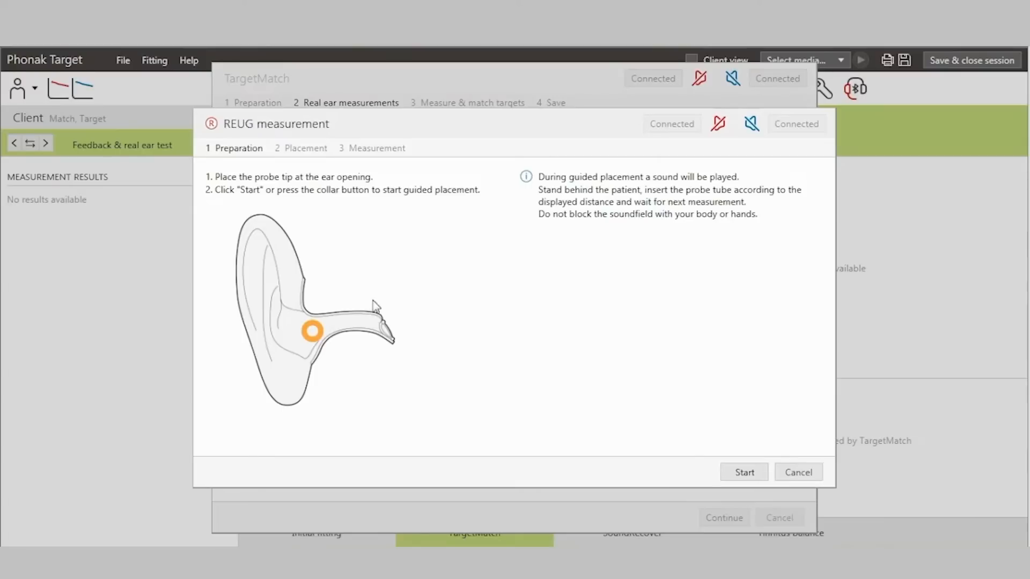
mouse_move(387, 403)
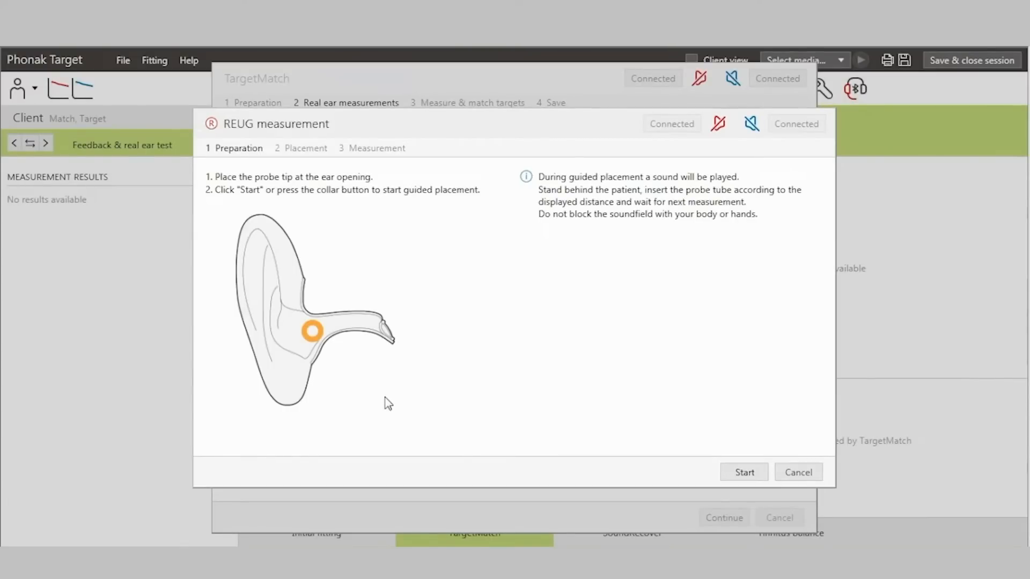
Step: Run guided probe placement and REUG measurement for right and left ears
left_click(744, 472)
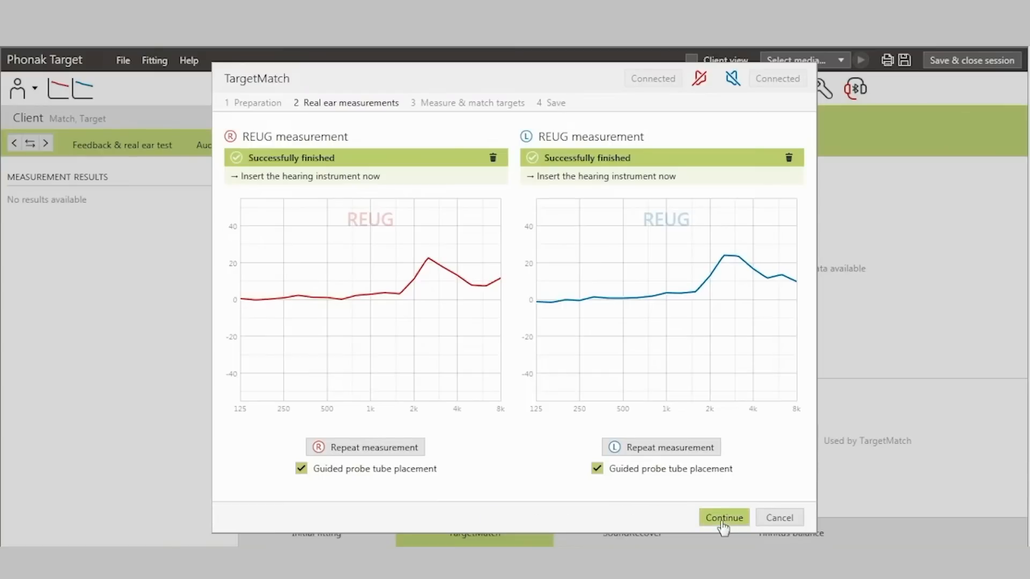
Step: Continue to the RECD and REOG preparation screen with hearing instruments inserted
left_click(723, 517)
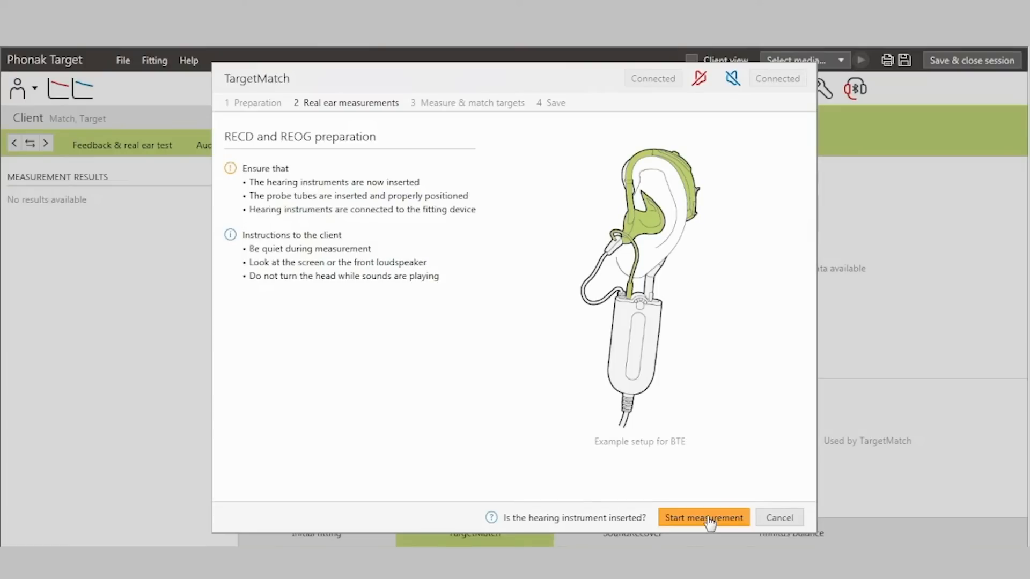
Step: Start the RECD and REOG measurement for both ears
left_click(703, 517)
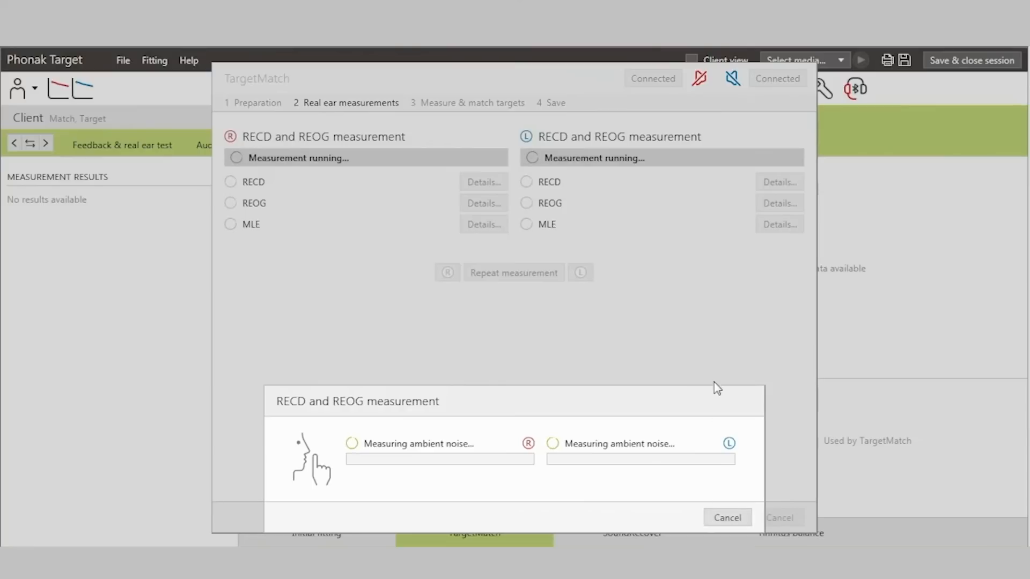
mouse_move(896, 402)
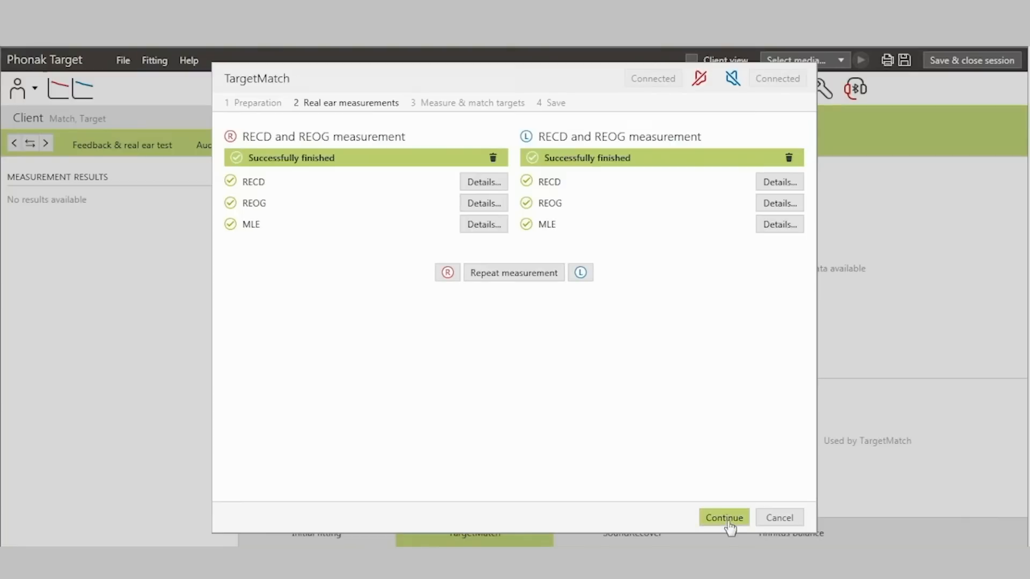
Step: Continue to Measure & match targets and select Automatic match for the calm situation program
left_click(724, 517)
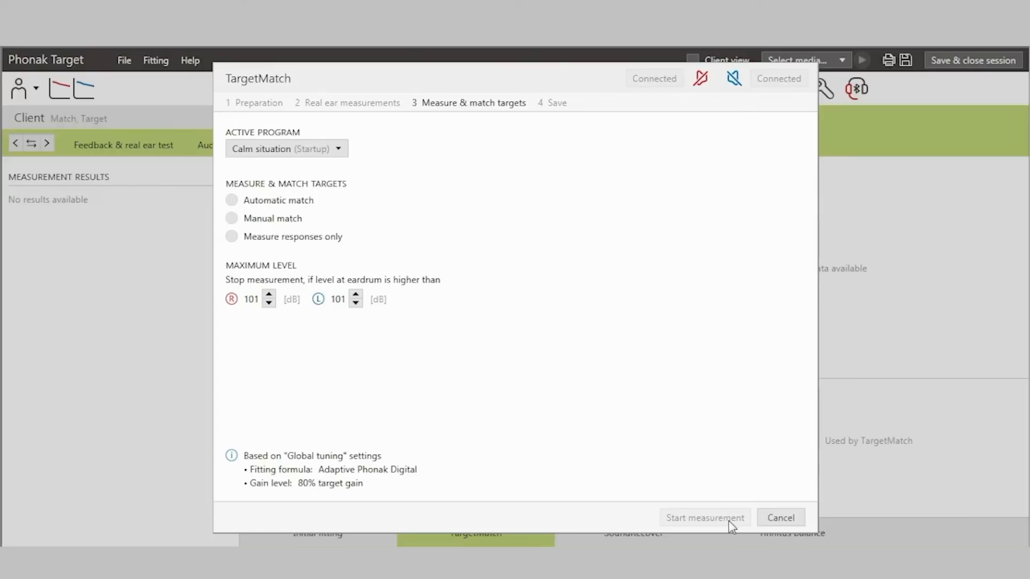
left_click(231, 201)
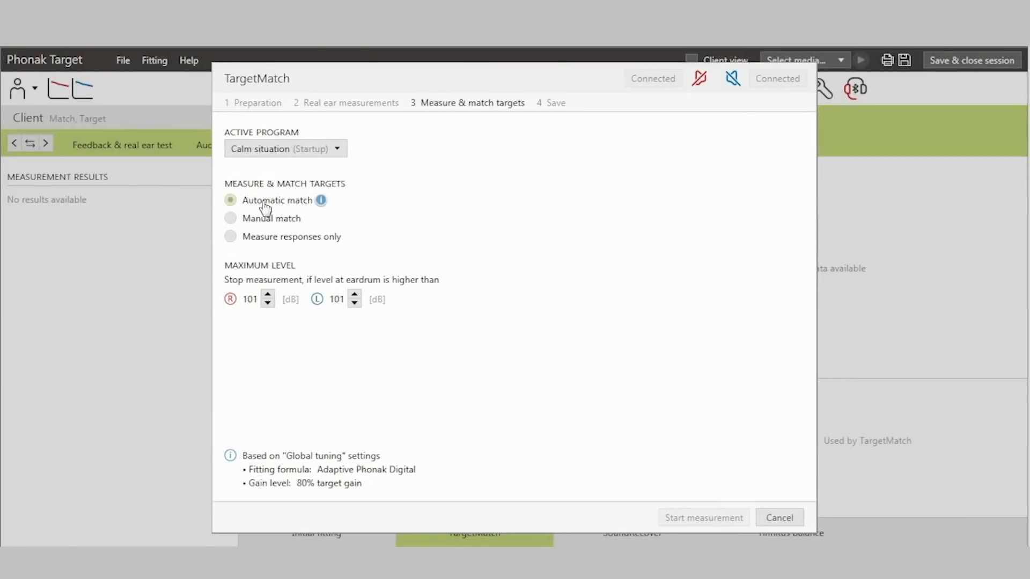
left_click(230, 201)
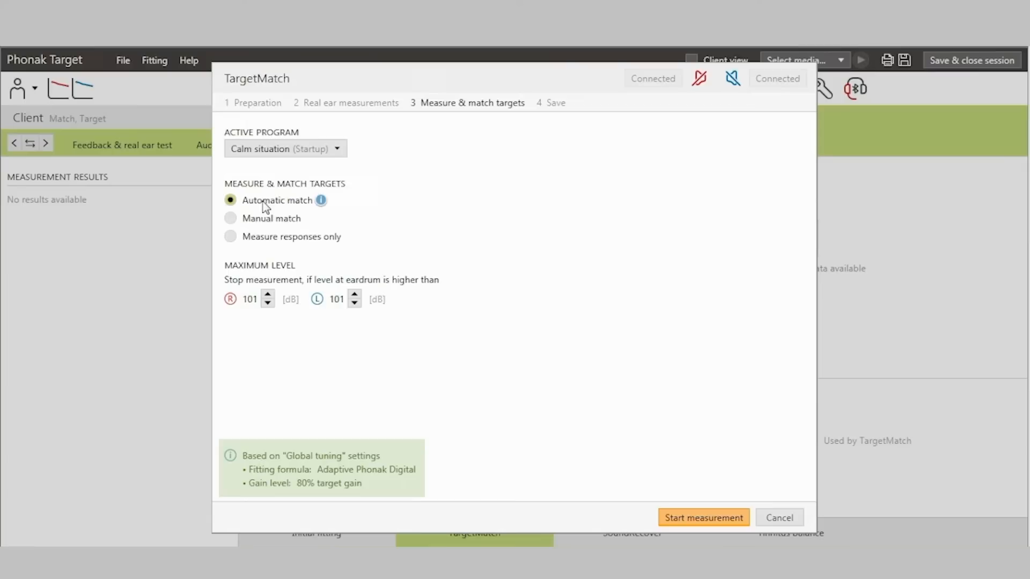
mouse_move(389, 326)
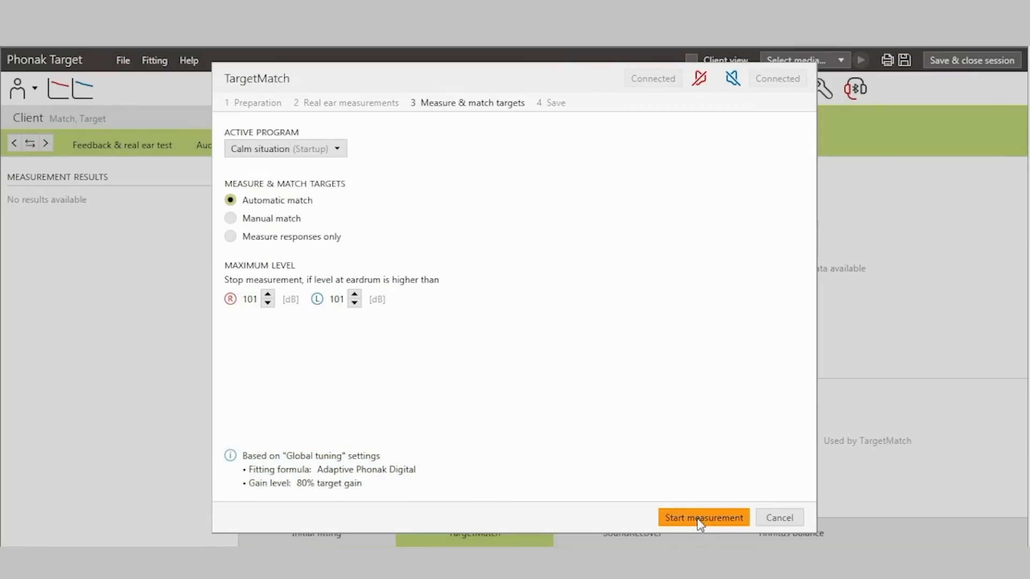
left_click(703, 517)
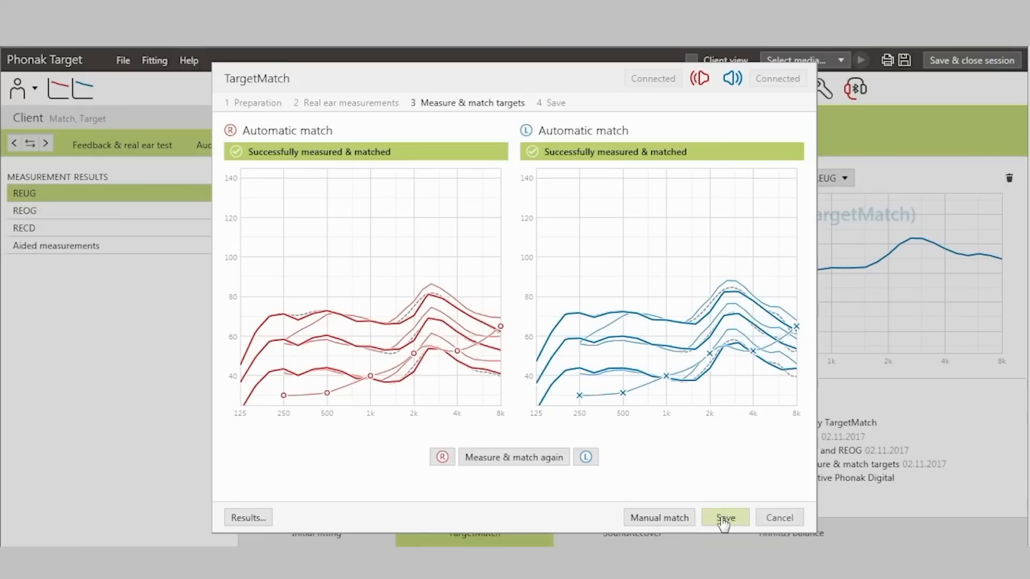
Step: Save the matched results and close TargetMatch, returning to the fitting screen
left_click(724, 517)
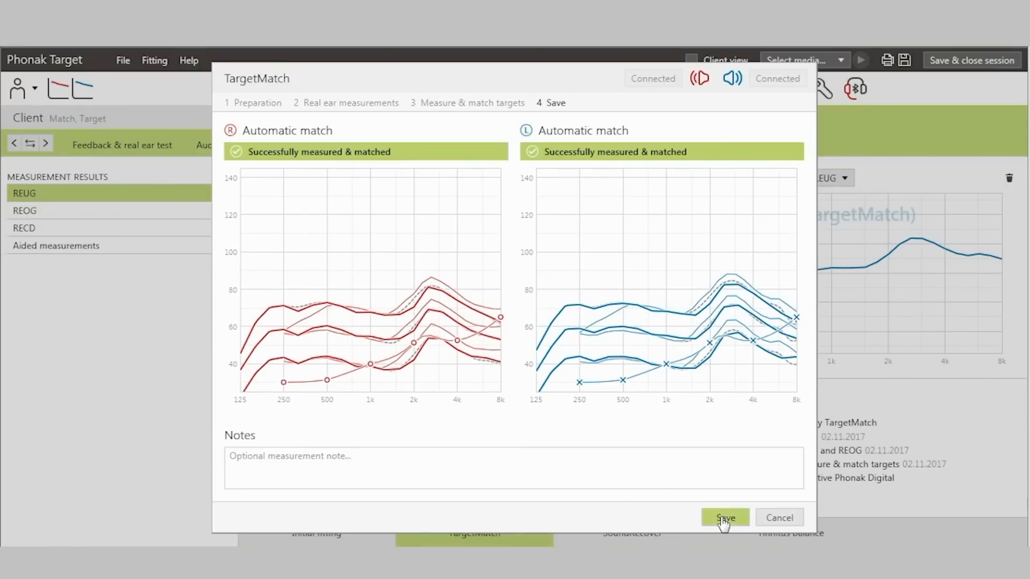
left_click(724, 518)
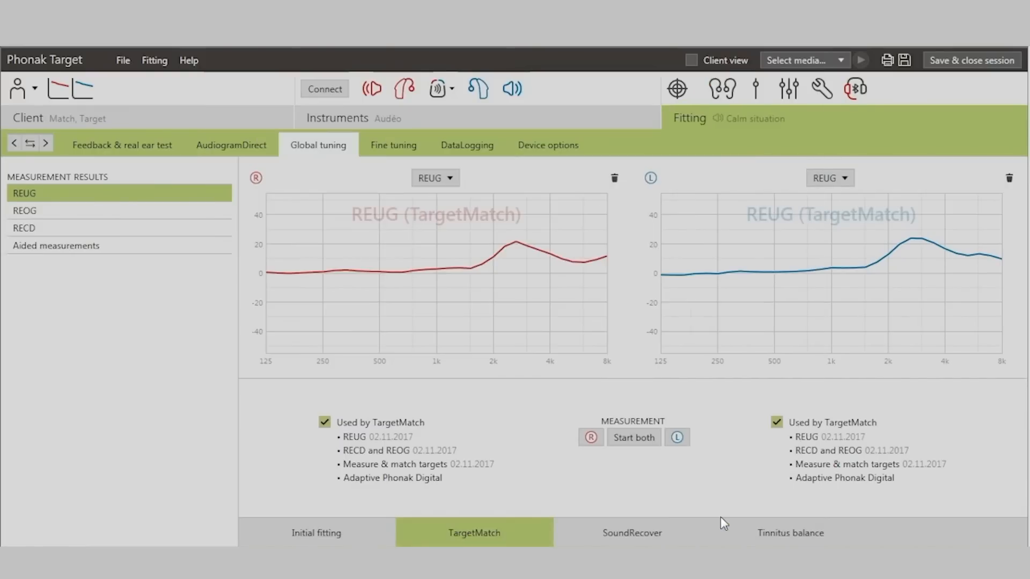